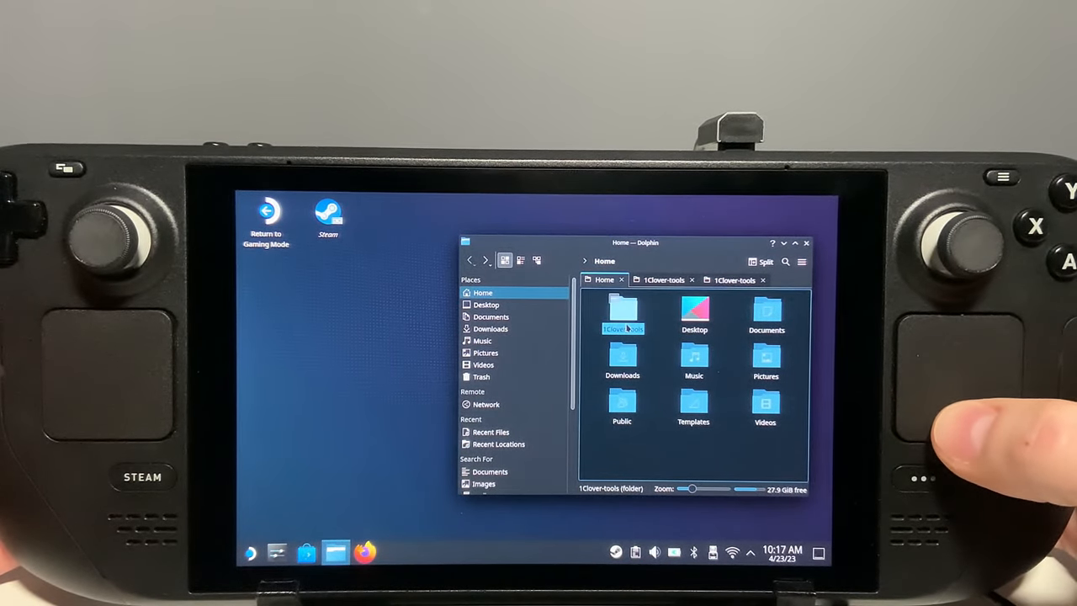
Open a Konsole terminal in the 1Clover-tools folder from its context menu.
right_click(622, 316)
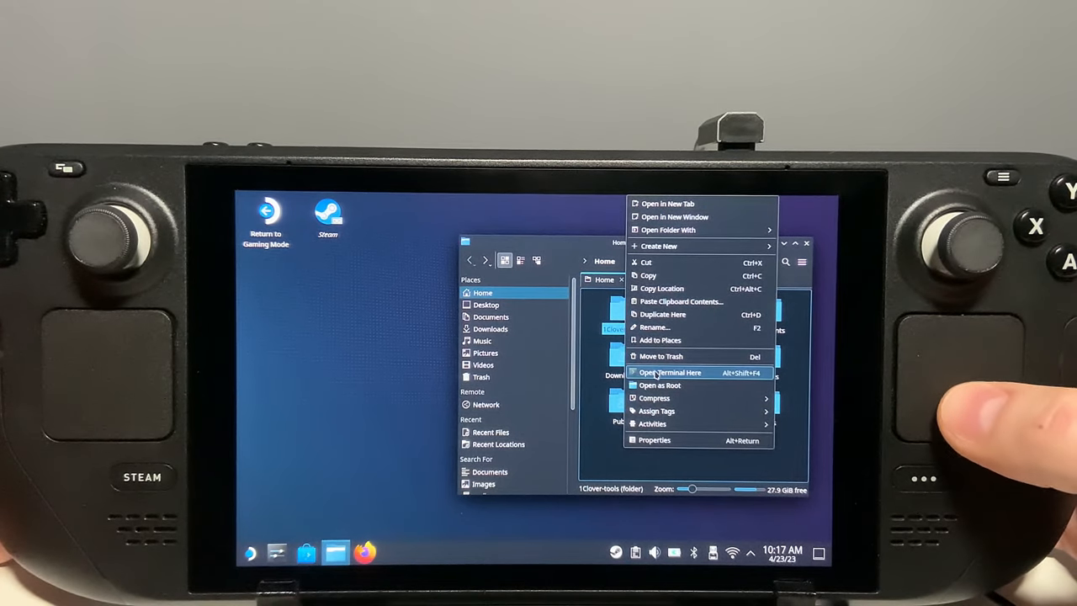
click(671, 372)
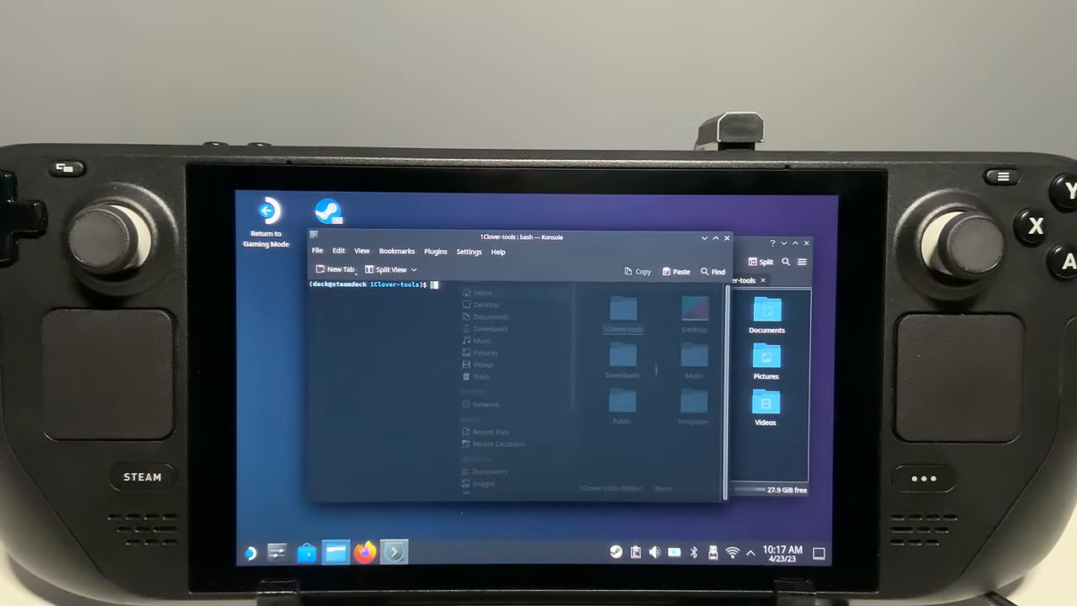
Run the ./uninstall Clover script from the 1Clover-tools folder prompt.
text(./unins)
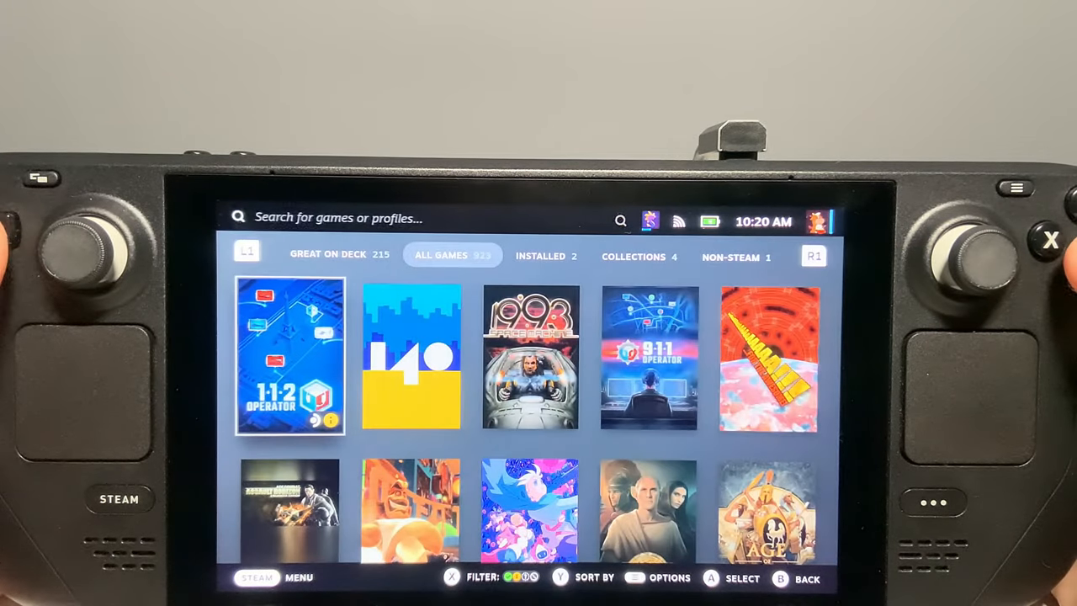
Filter to Non-Steam games and open Manage for the clover-bootmanager-status.sh shortcut.
click(733, 257)
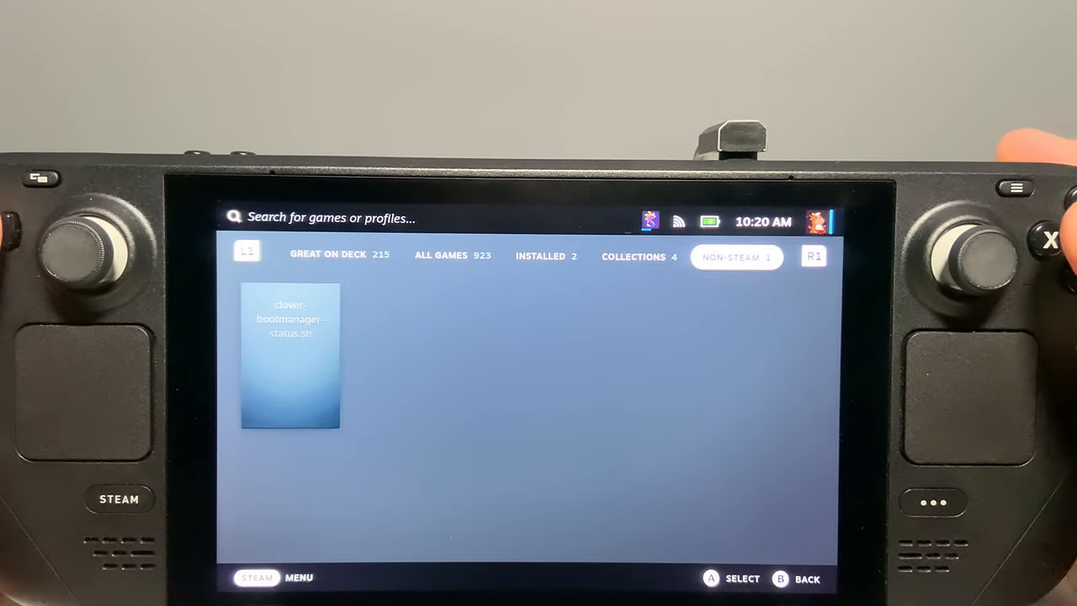
click(291, 356)
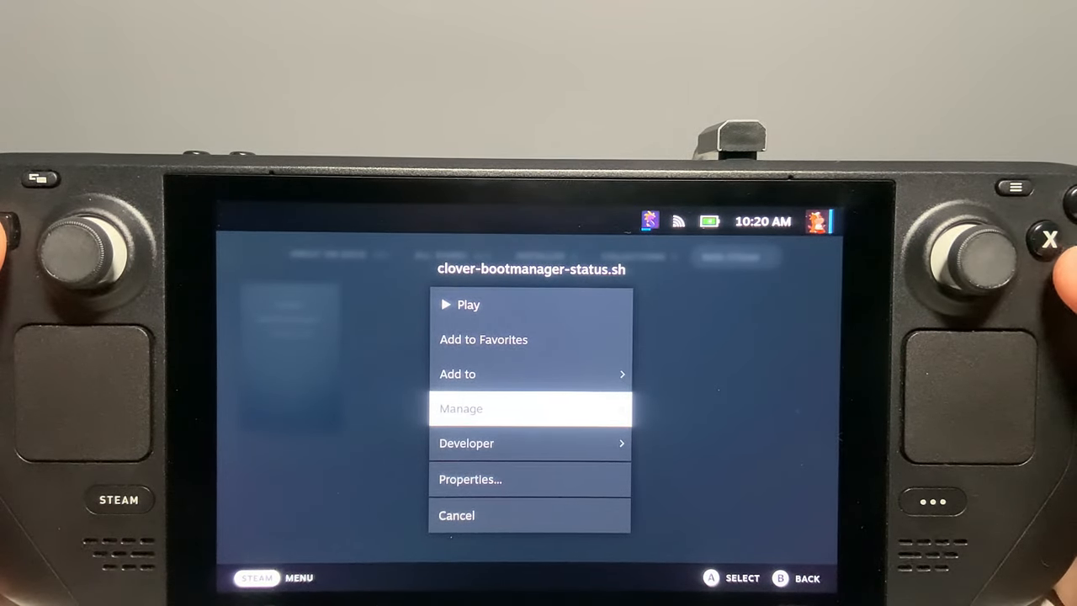
click(461, 408)
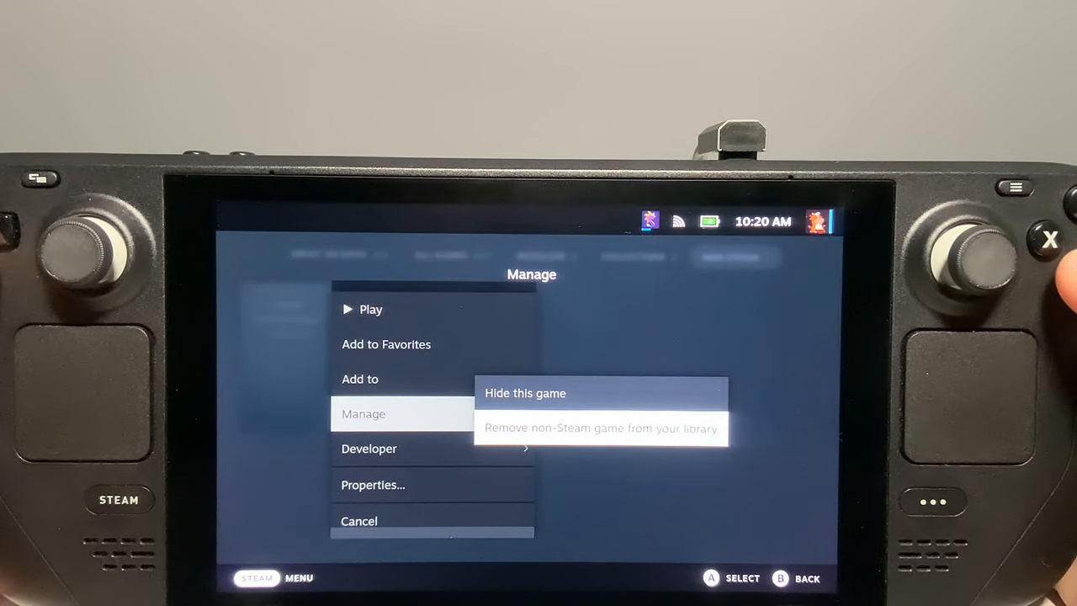